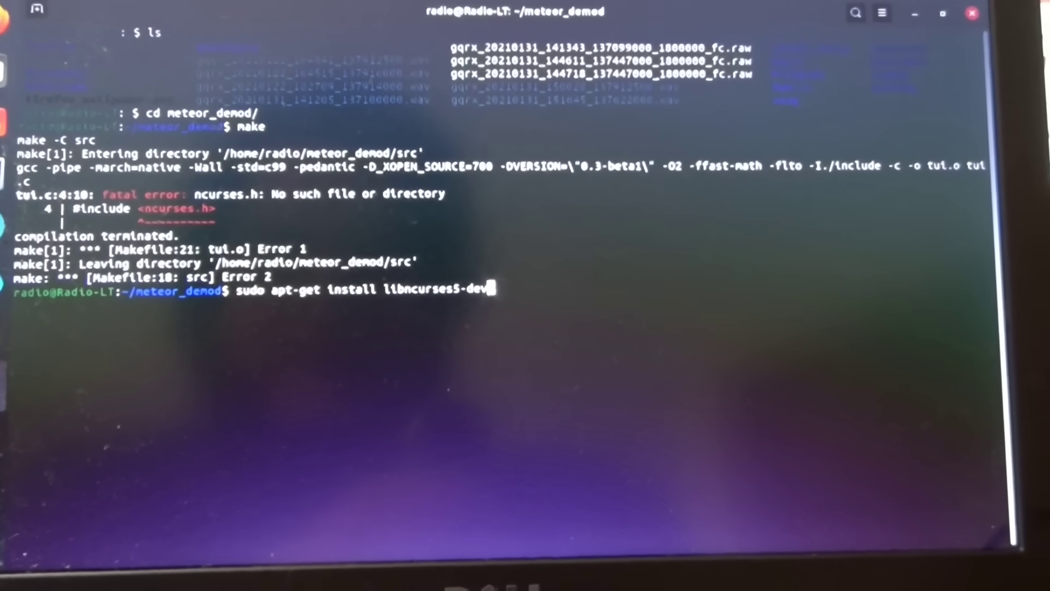
Step: Run sudo apt-get install libncurses5-dev and confirm with Y so the download begins
key("Return")
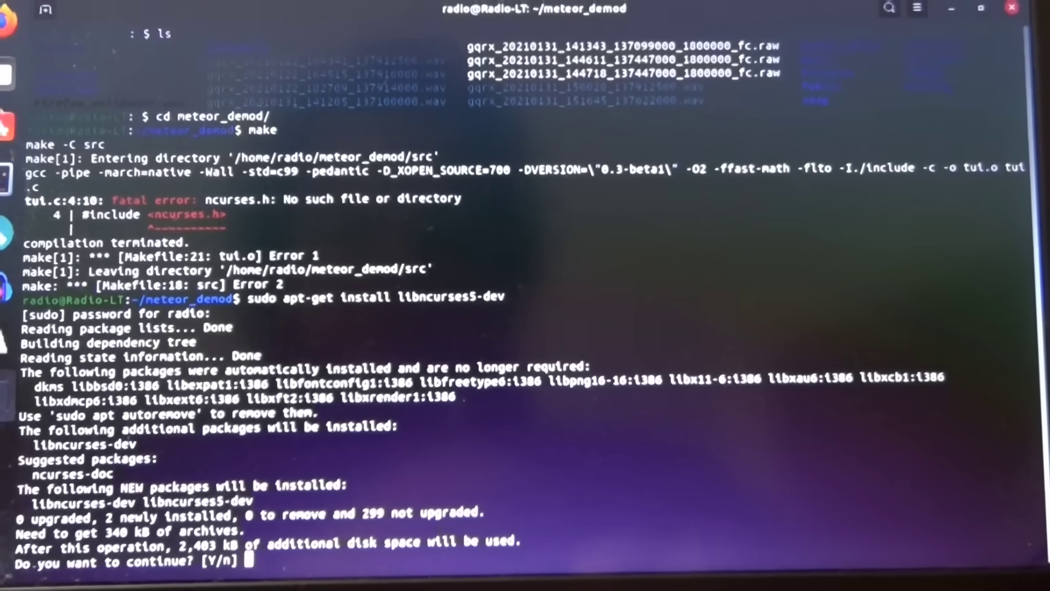
type("Y")
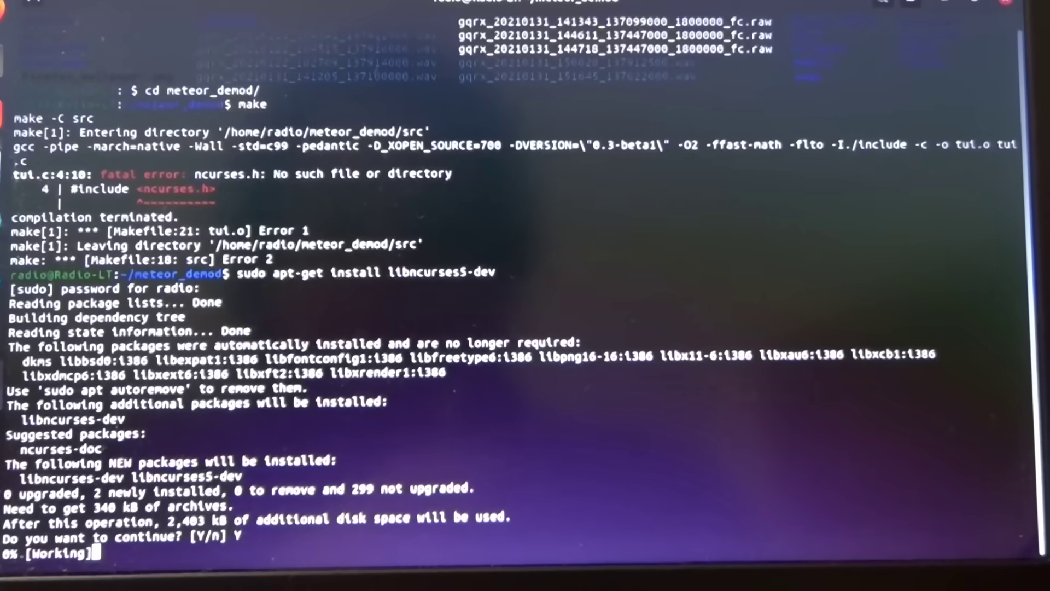